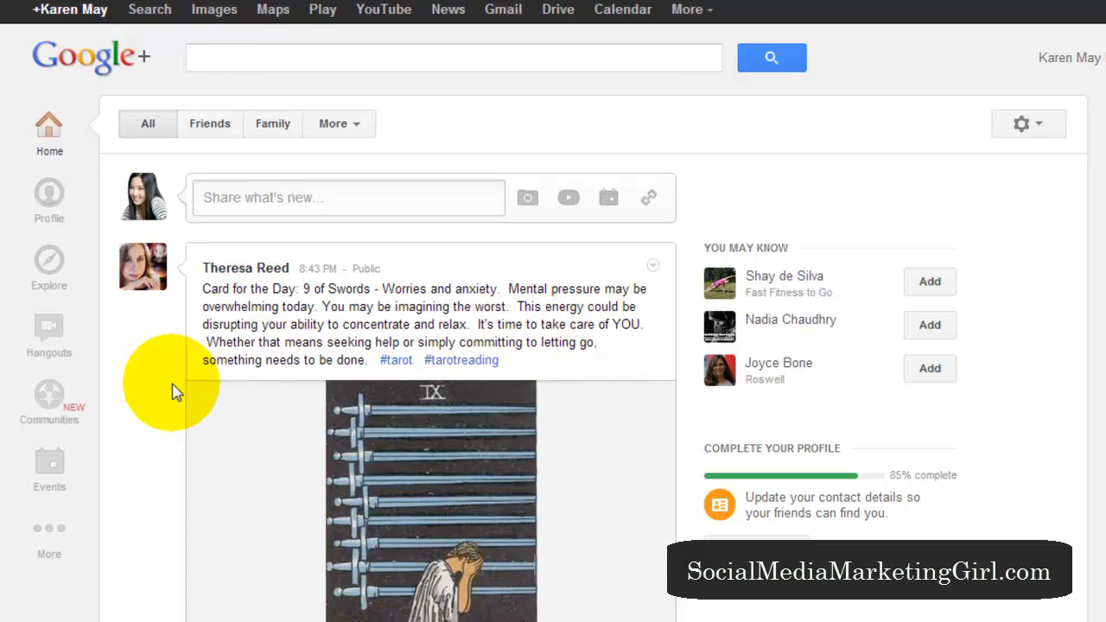
# Show the Communities page with joined communities and the Discover communities grid
pyautogui.click(49, 401)
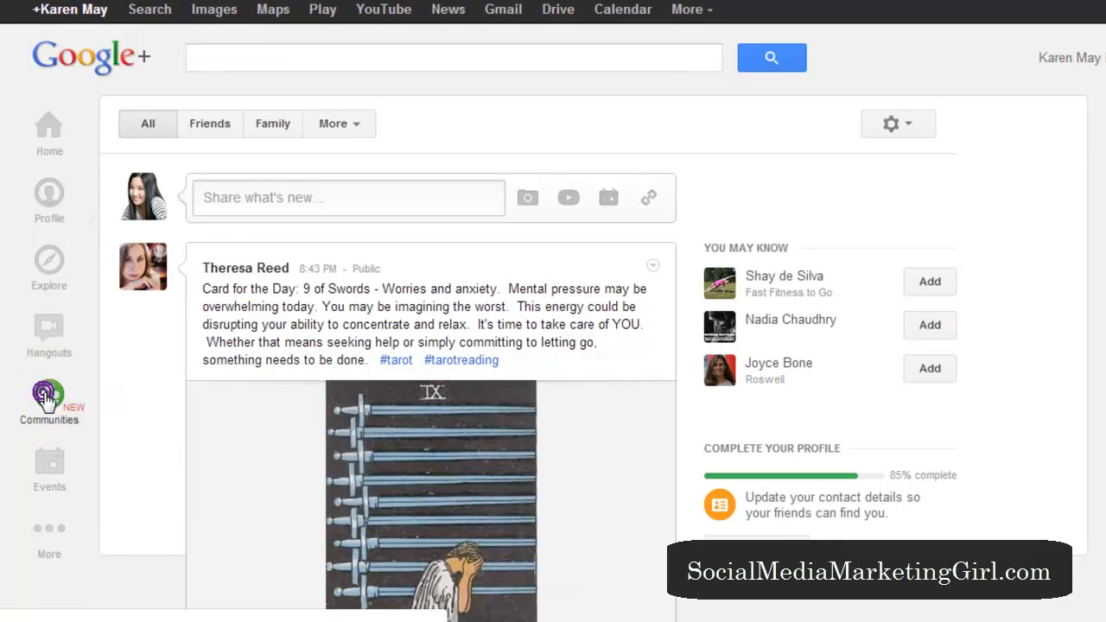
pyautogui.click(48, 398)
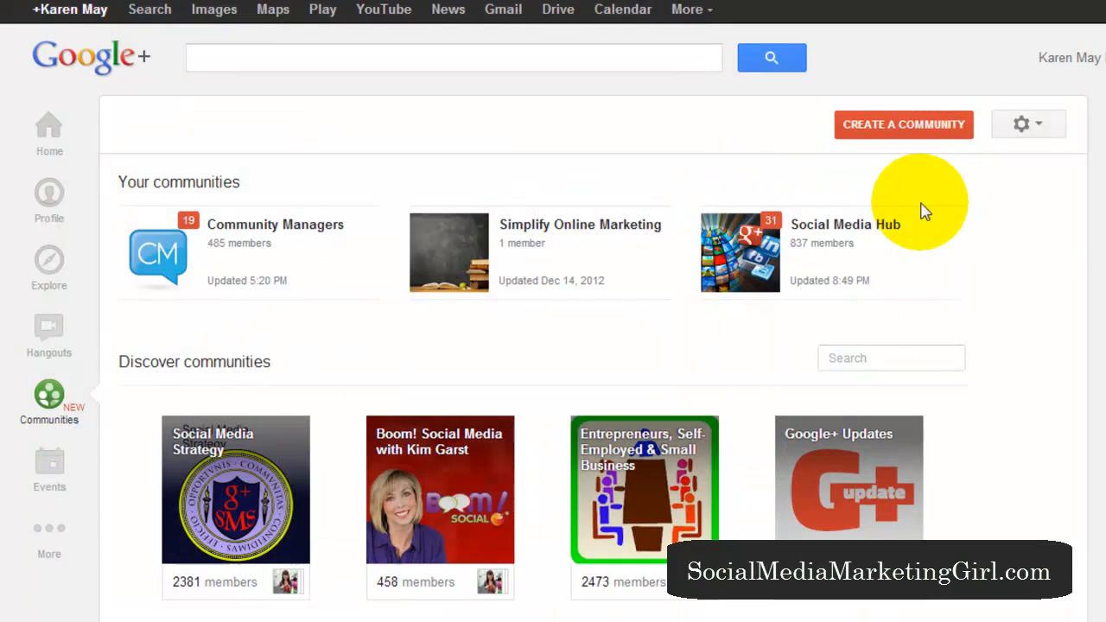
pyautogui.moveTo(761, 204)
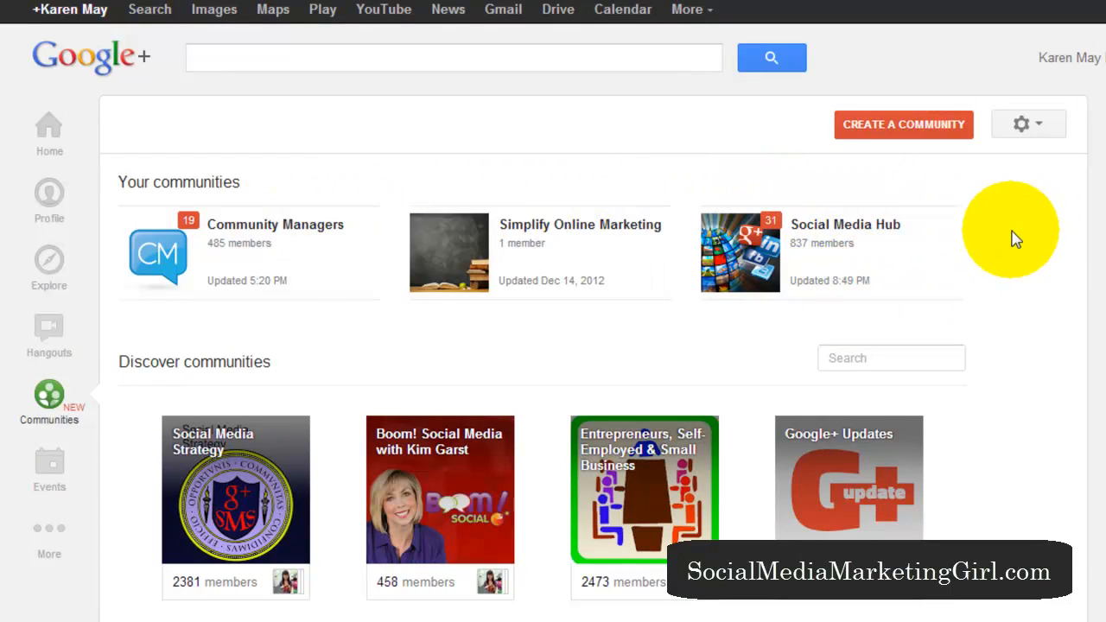
pyautogui.scroll(-3)
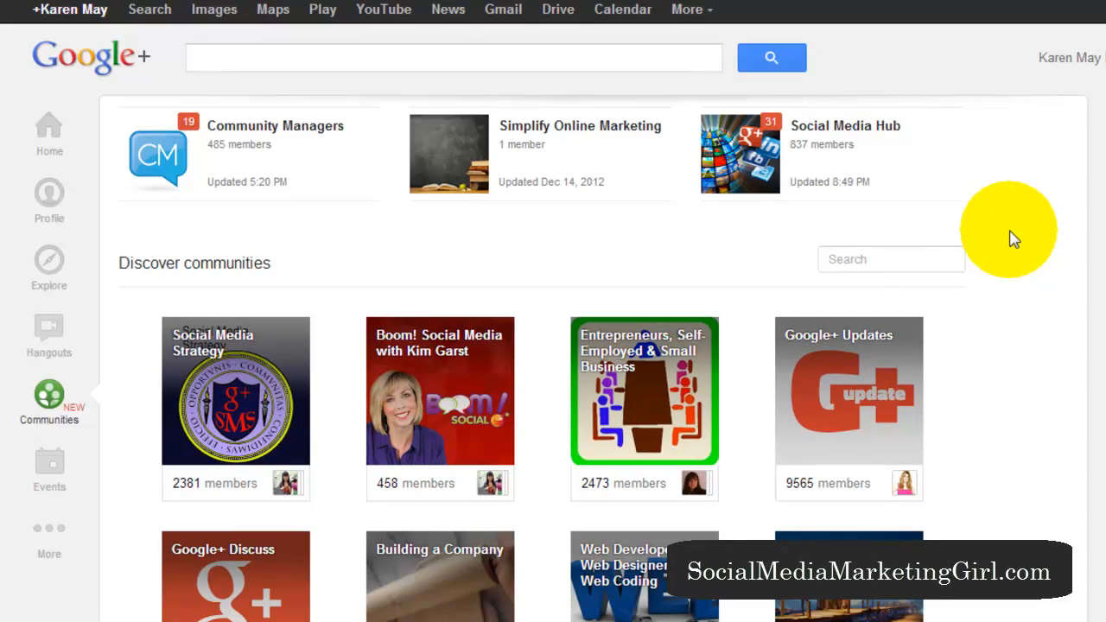
pyautogui.click(893, 260)
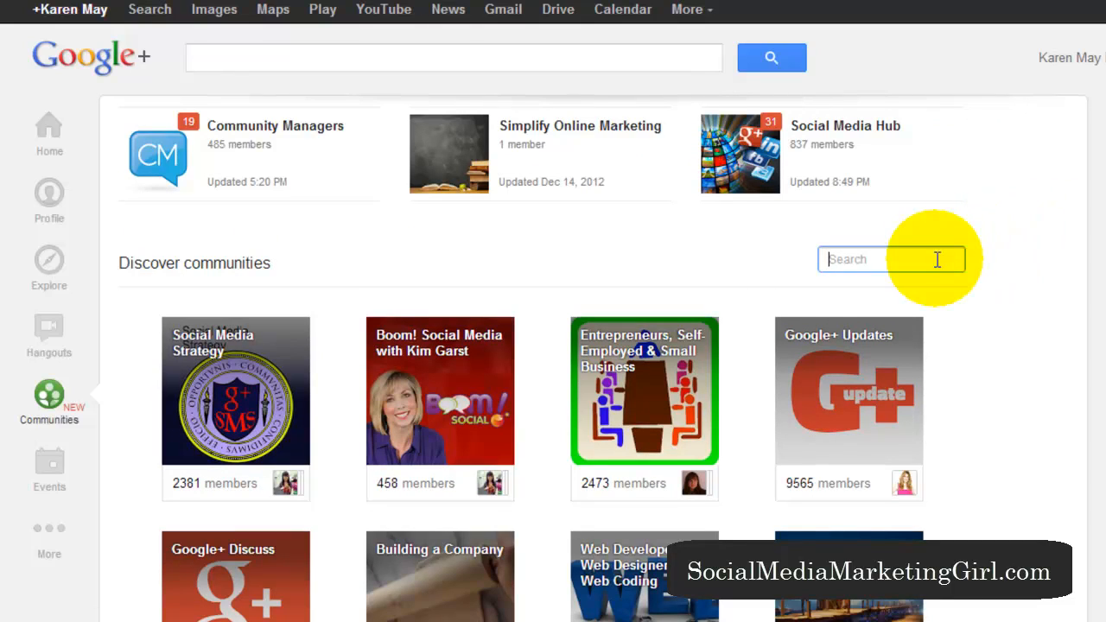
pyautogui.moveTo(1020, 259)
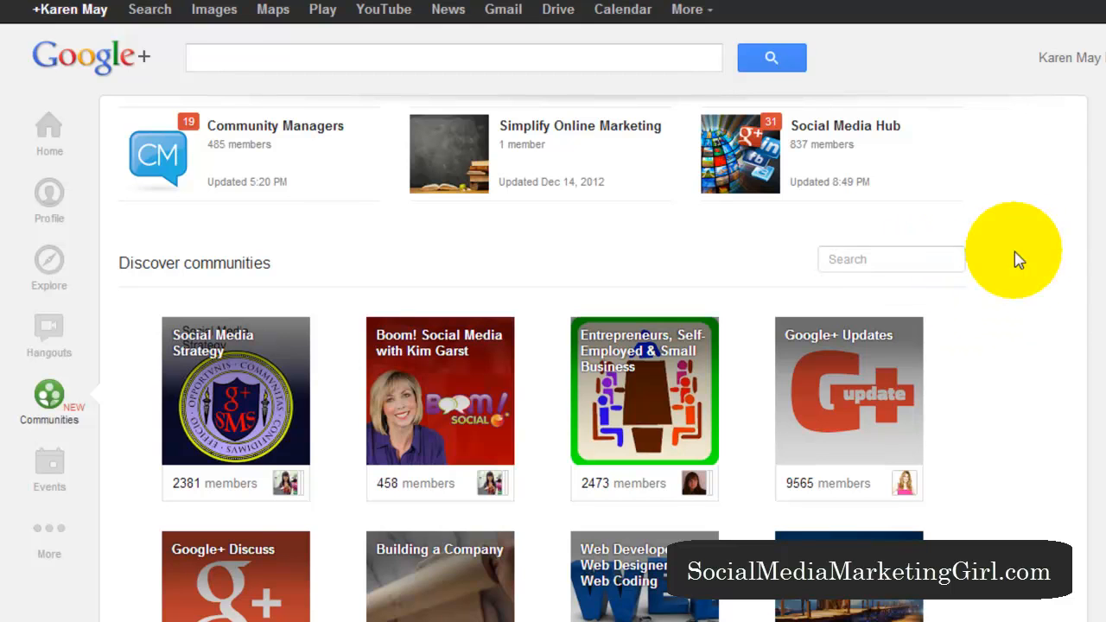
pyautogui.scroll(-3)
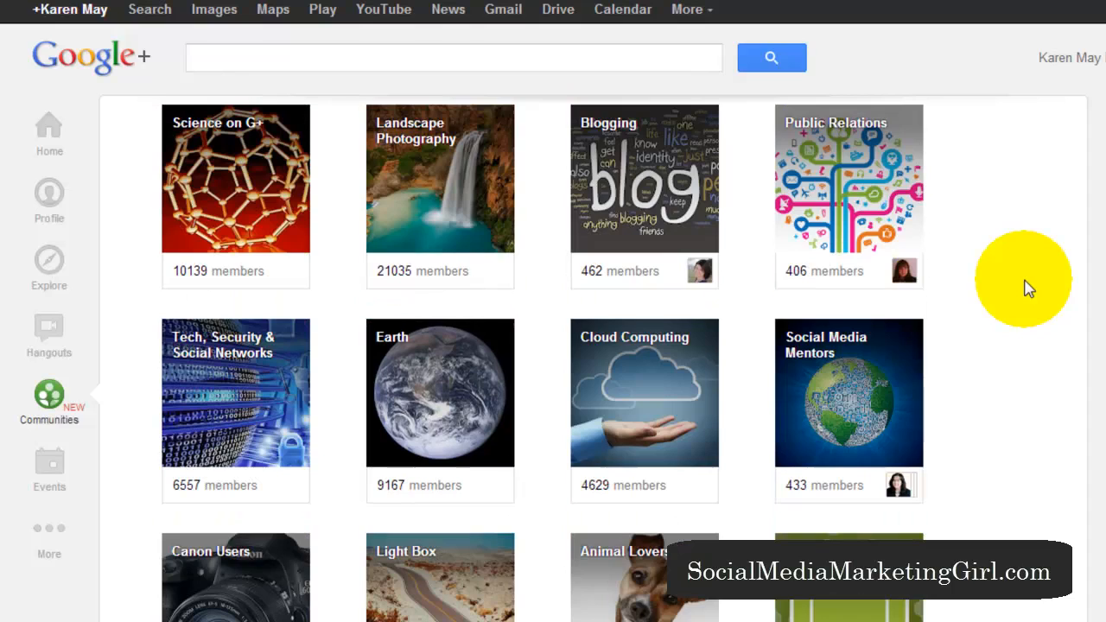
pyautogui.click(48, 401)
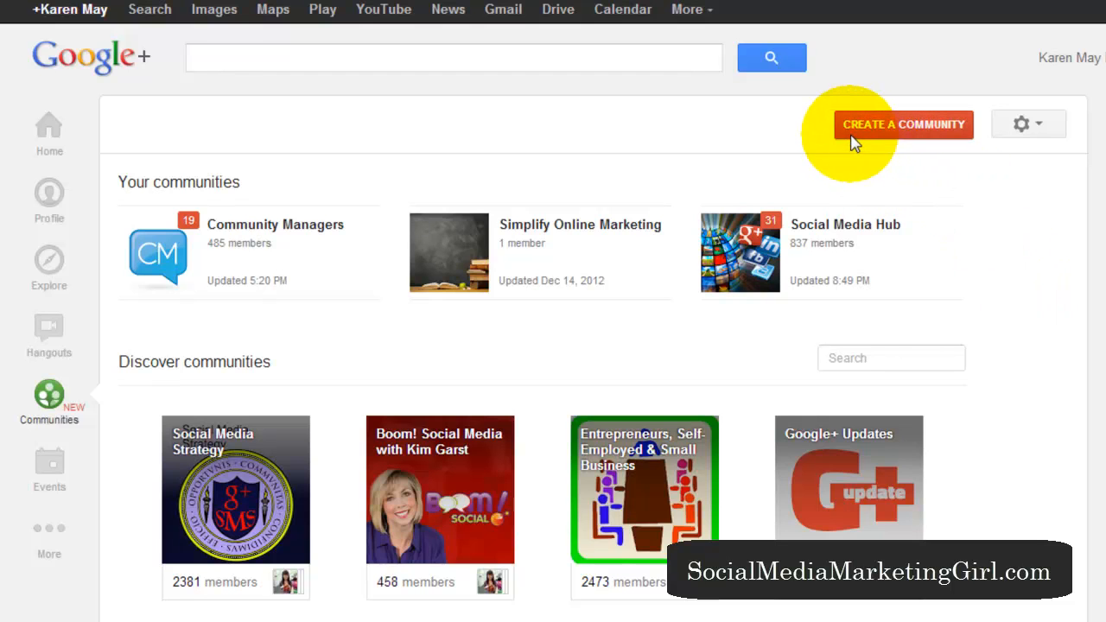
# Start creating a new community, reaching the public-or-private choice
pyautogui.click(903, 125)
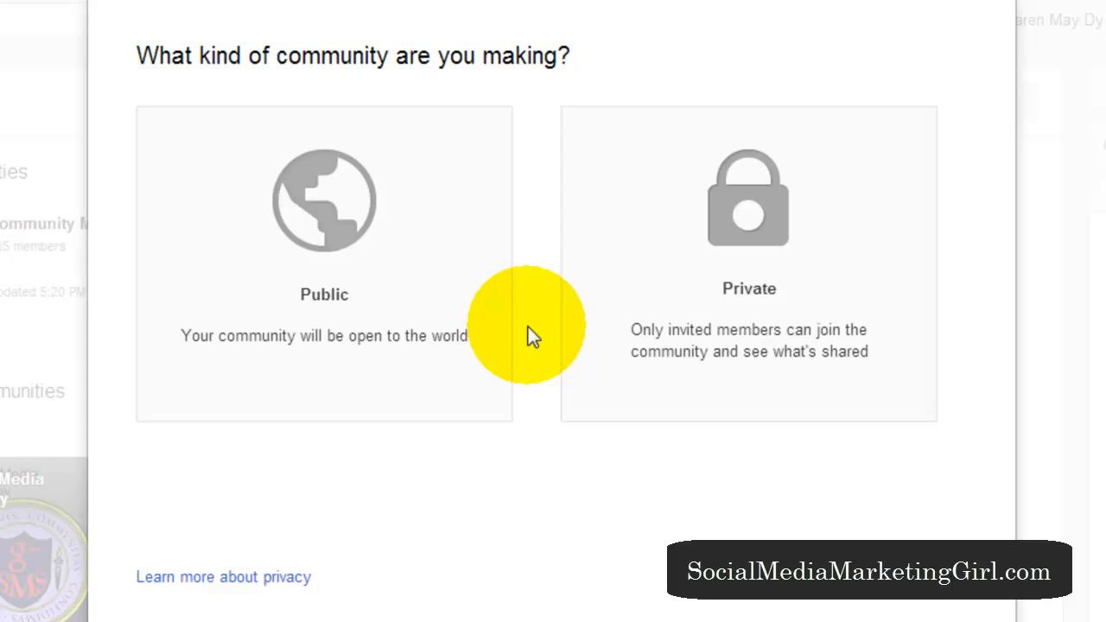
pyautogui.moveTo(407, 297)
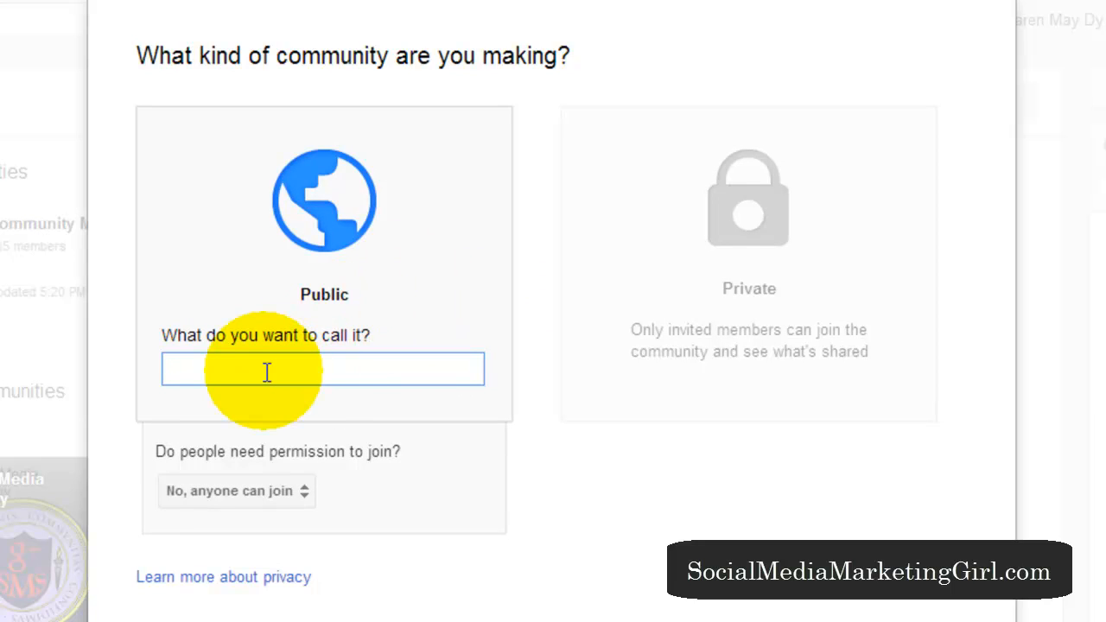
# Name the public community 'Teach Me Tuesday Hub' and set joining to 'No, anyone can join'
pyautogui.write('Teach Me T')
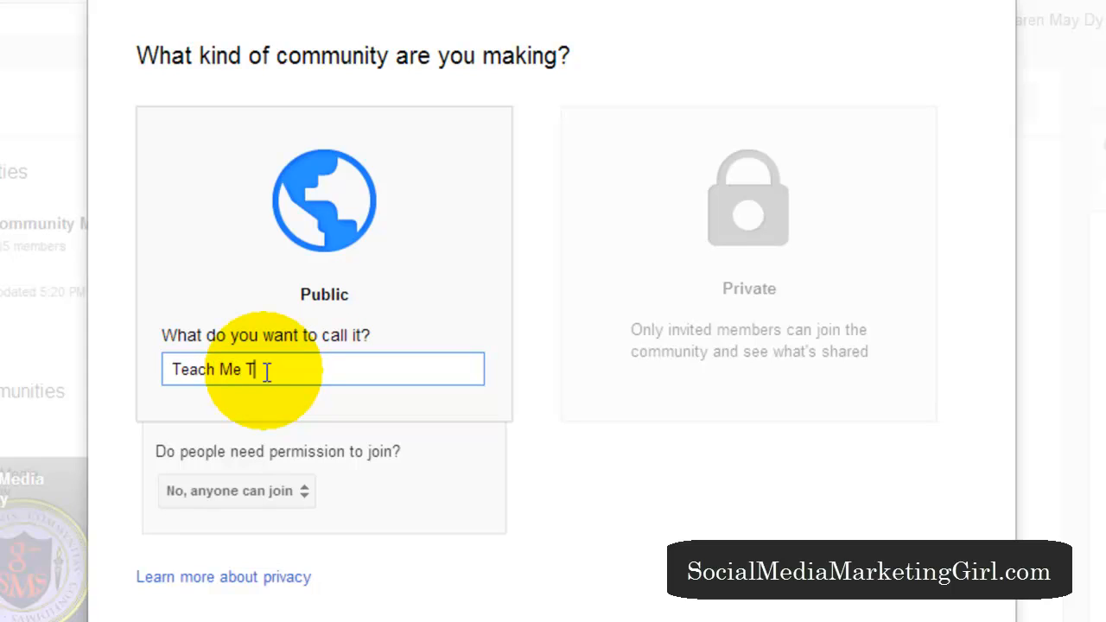
pyautogui.write('uesday Hub')
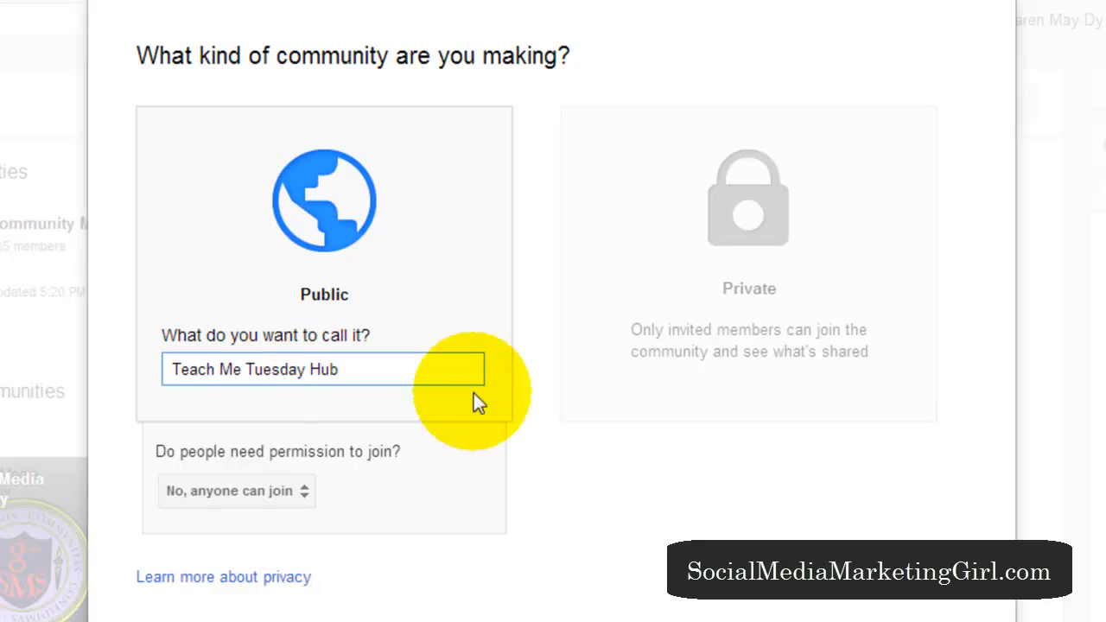
pyautogui.moveTo(580, 407)
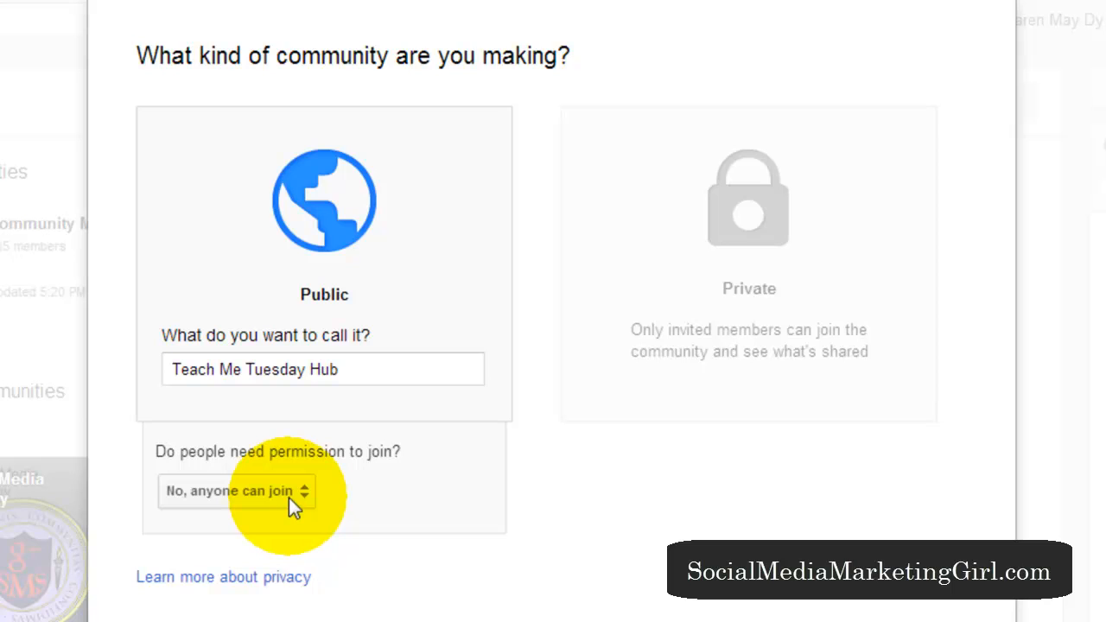
pyautogui.click(234, 491)
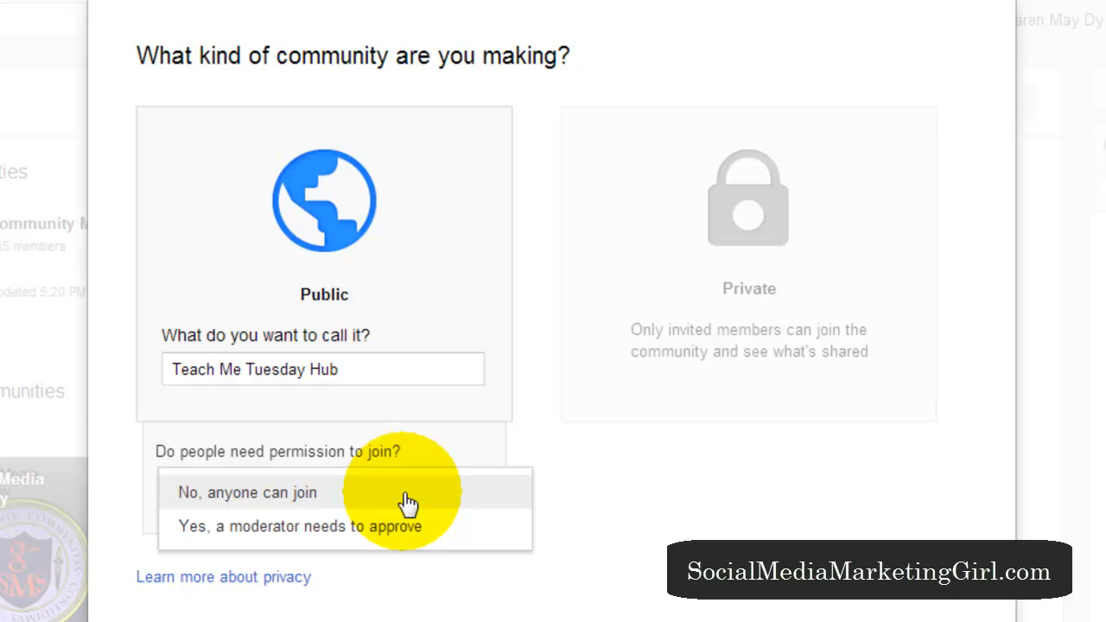
pyautogui.moveTo(325, 498)
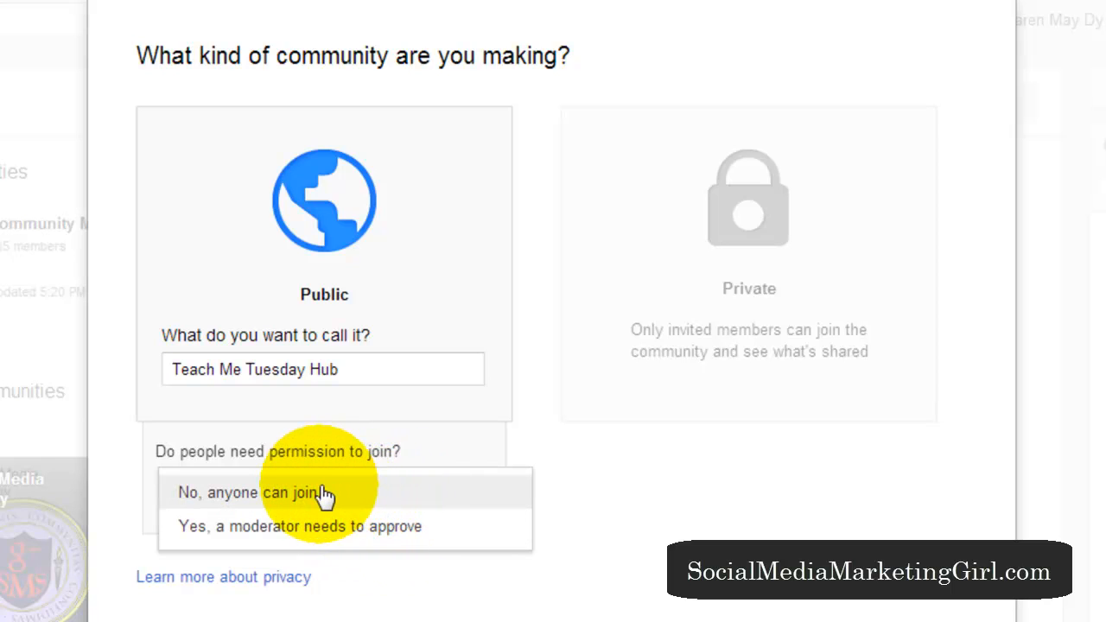
pyautogui.click(253, 491)
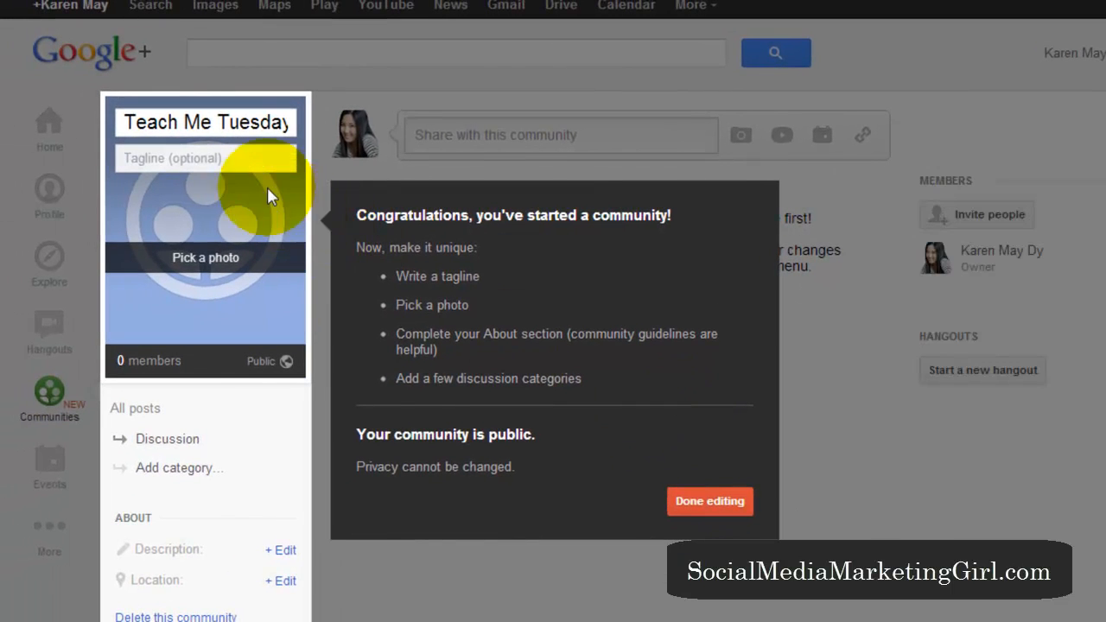
# Enter the tagline 'Smart tips and tools...' for the new community
pyautogui.click(205, 159)
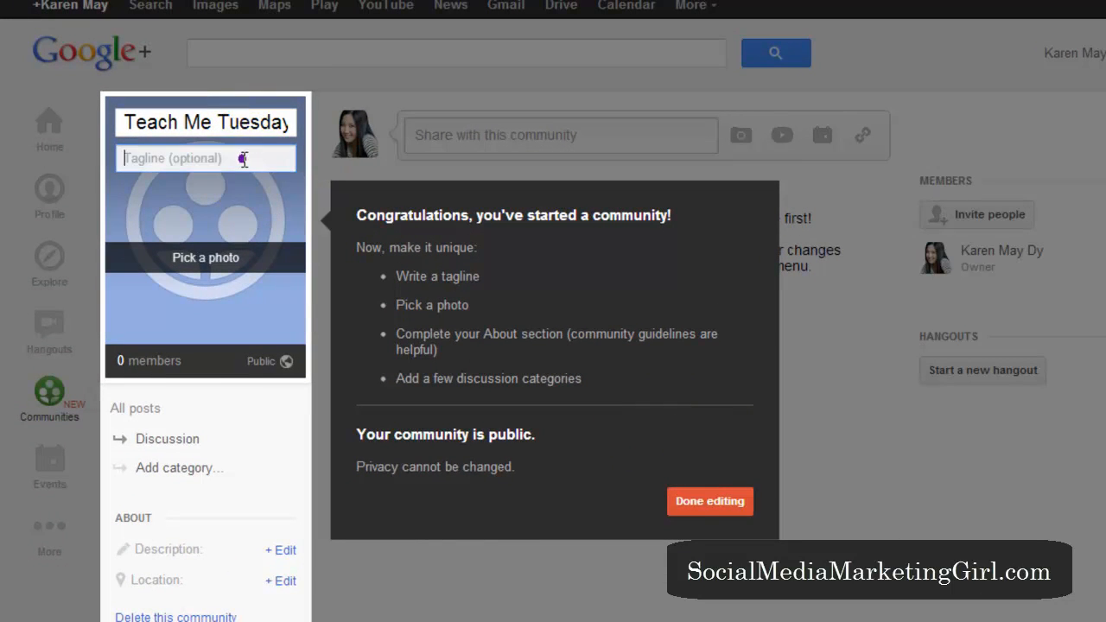
pyautogui.write('Smart')
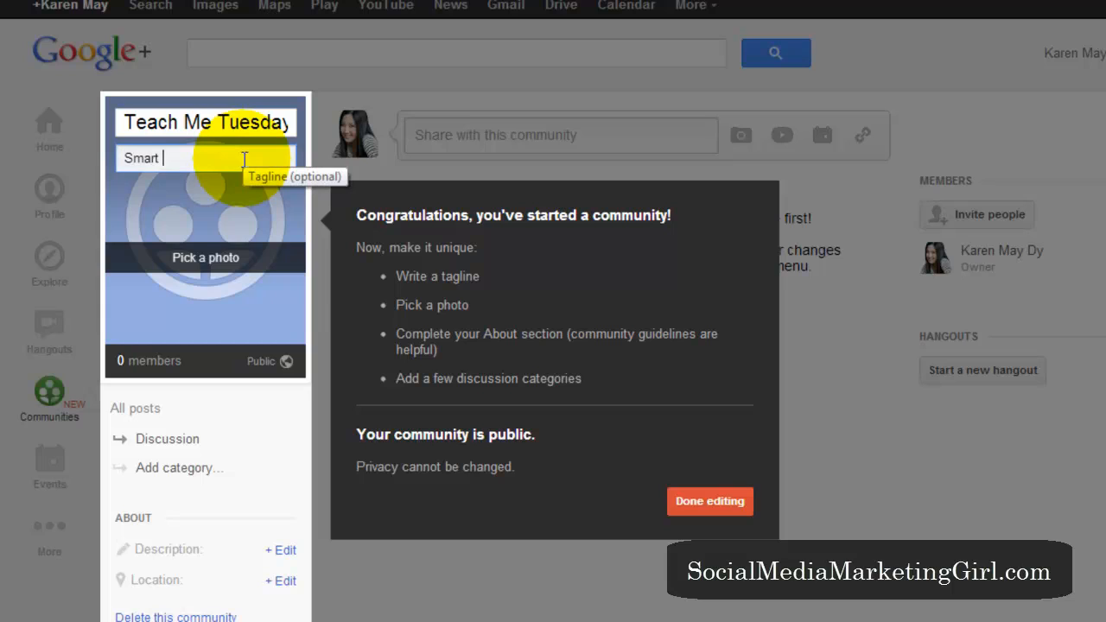
pyautogui.write('tips and tools for your')
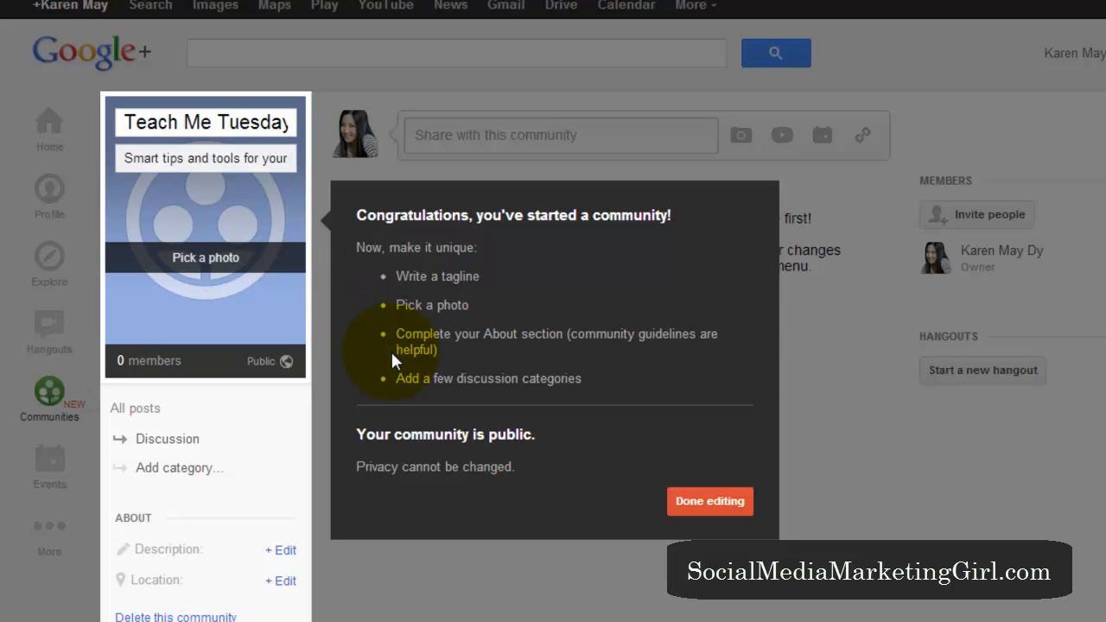
pyautogui.scroll(-3)
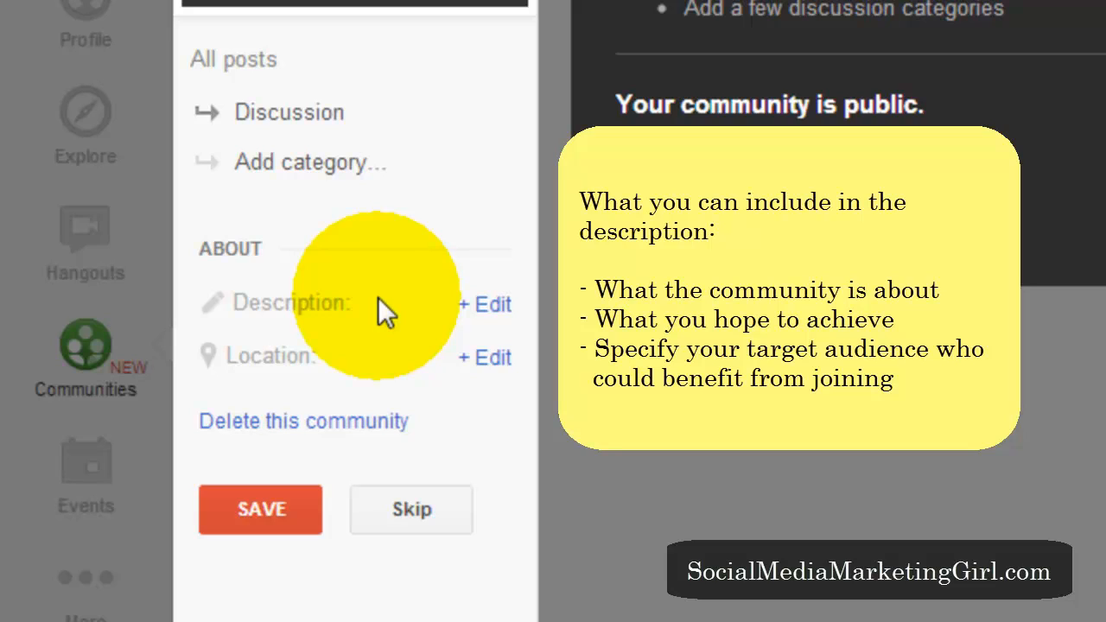
pyautogui.moveTo(355, 372)
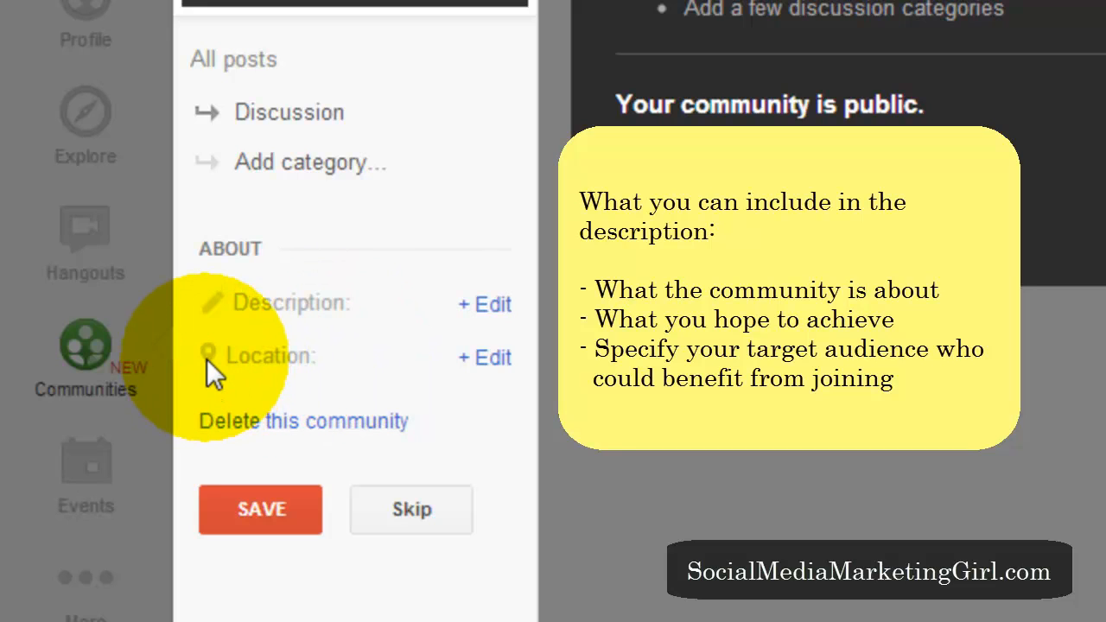
pyautogui.moveTo(332, 377)
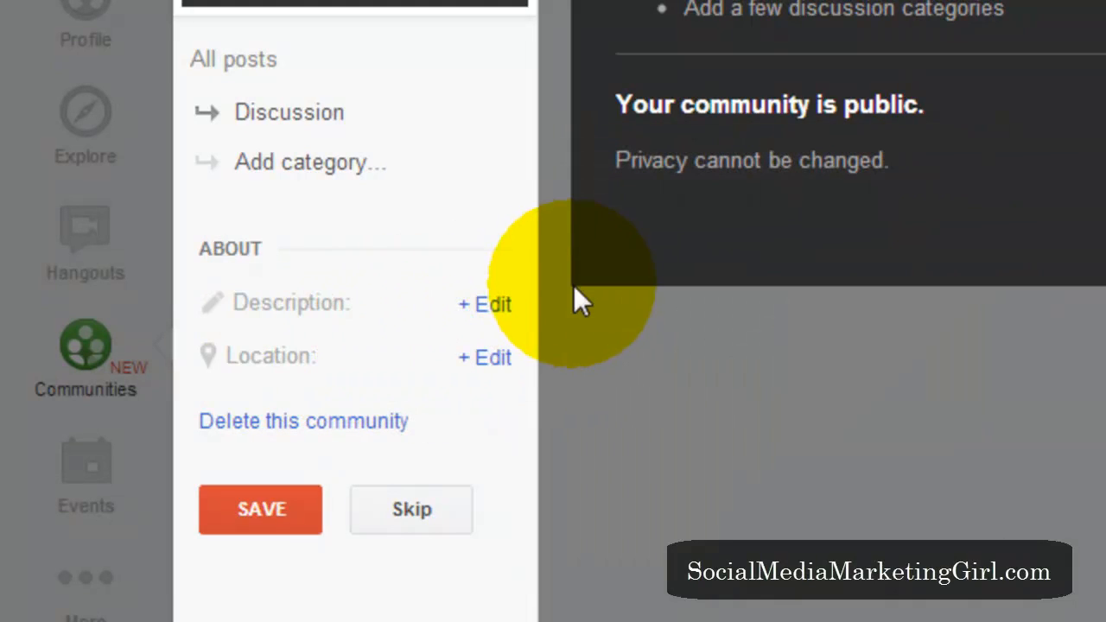
pyautogui.moveTo(519, 216)
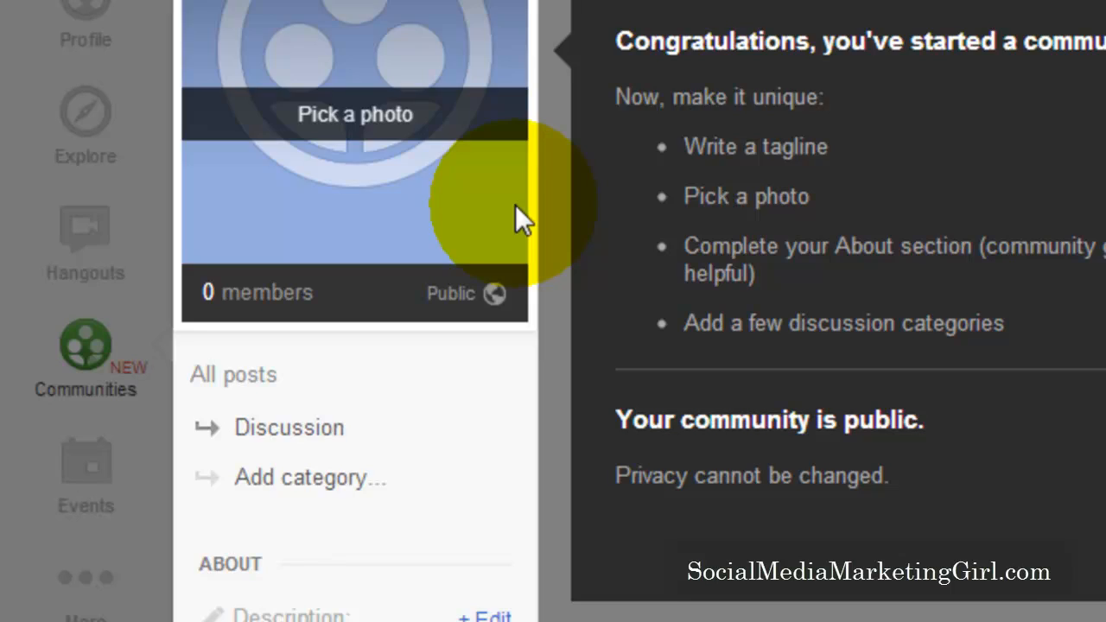
# Scroll through the community editor below the tagline
pyautogui.scroll(-3)
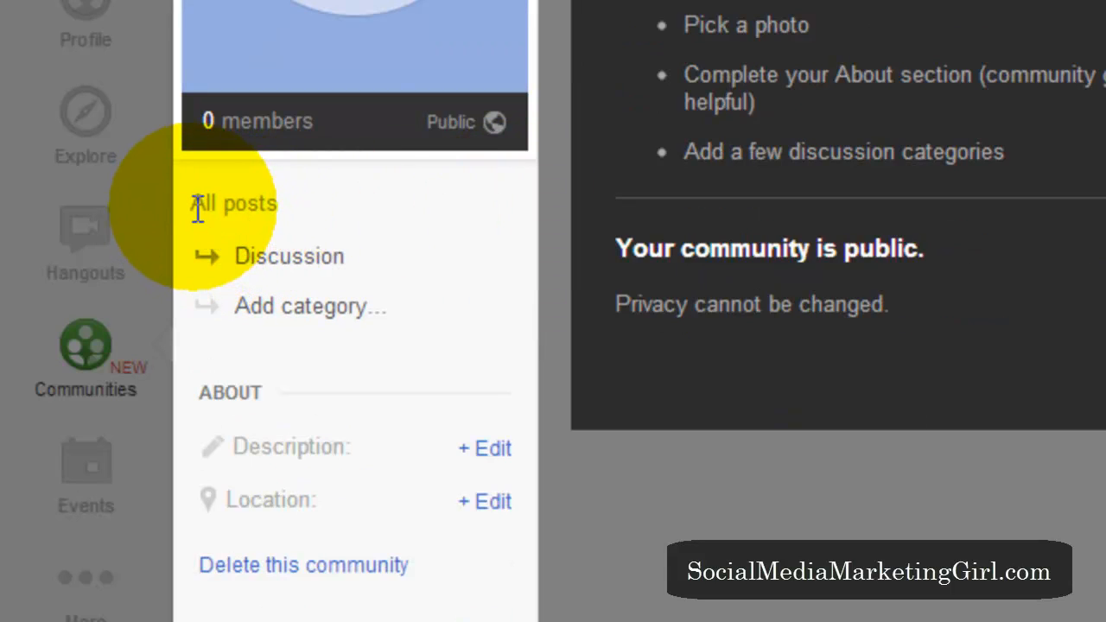
pyautogui.moveTo(332, 268)
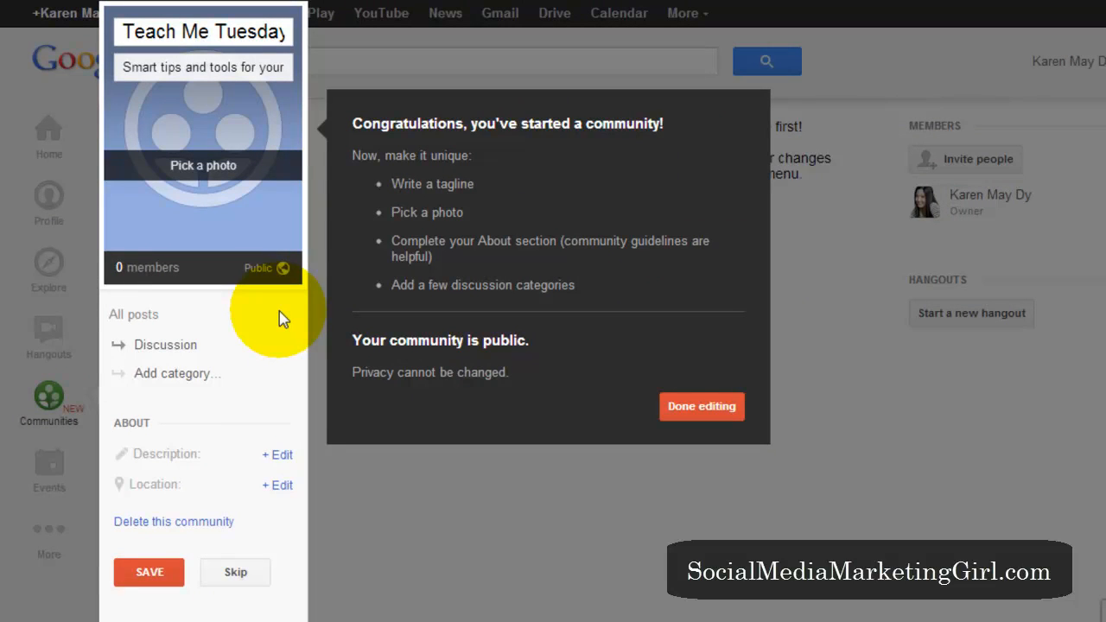
pyautogui.moveTo(702, 407)
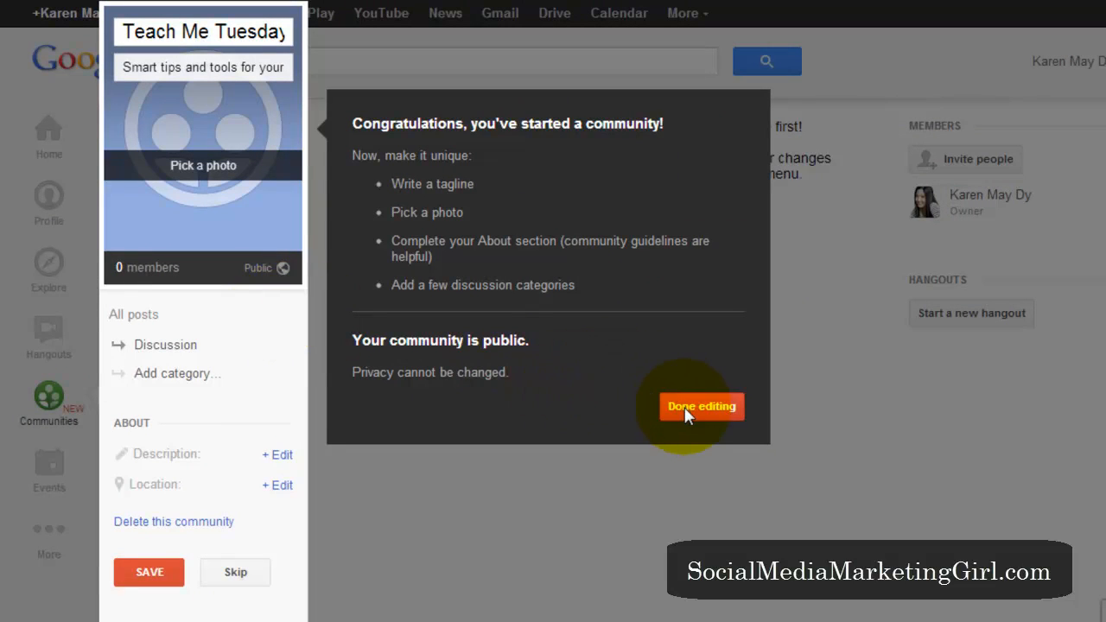
# Save the community edits with Done editing and cancel the Invite people dialog
pyautogui.click(702, 406)
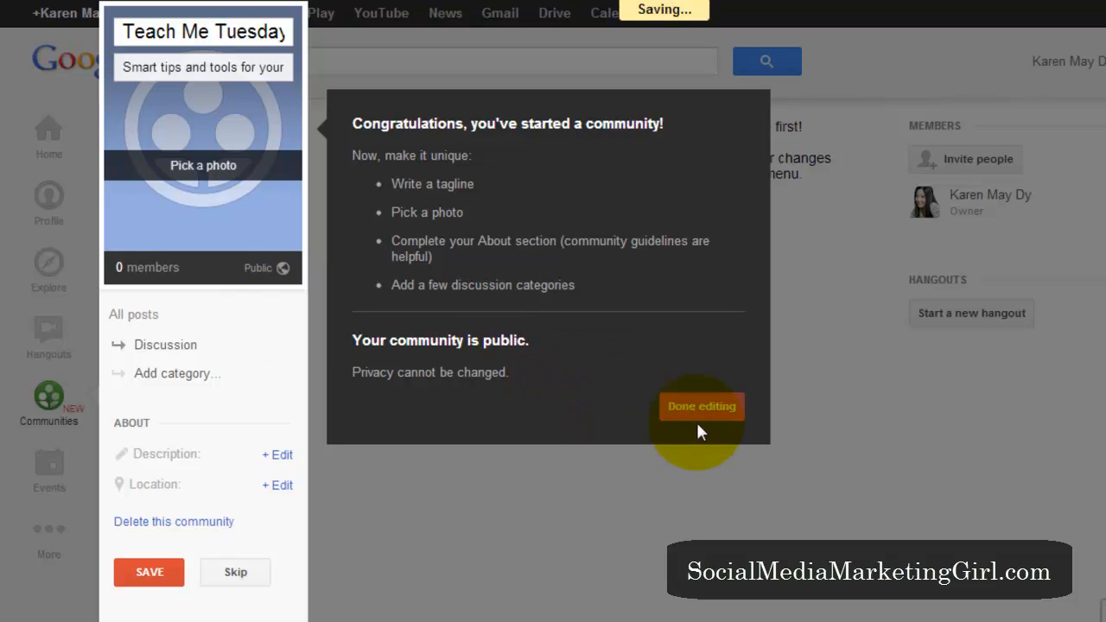
pyautogui.click(702, 406)
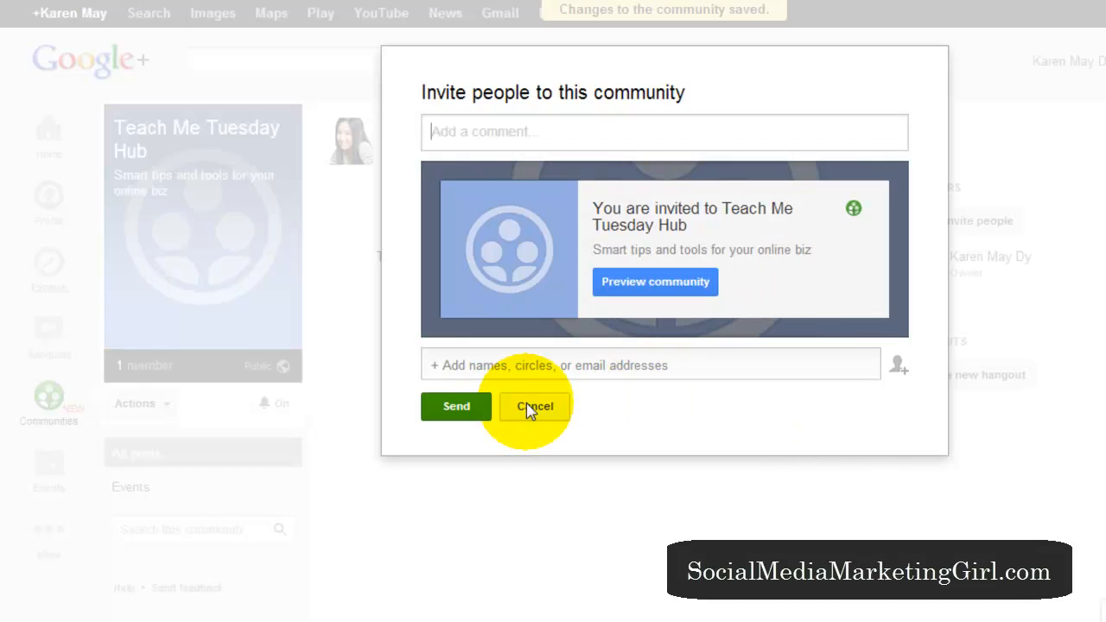
pyautogui.click(536, 407)
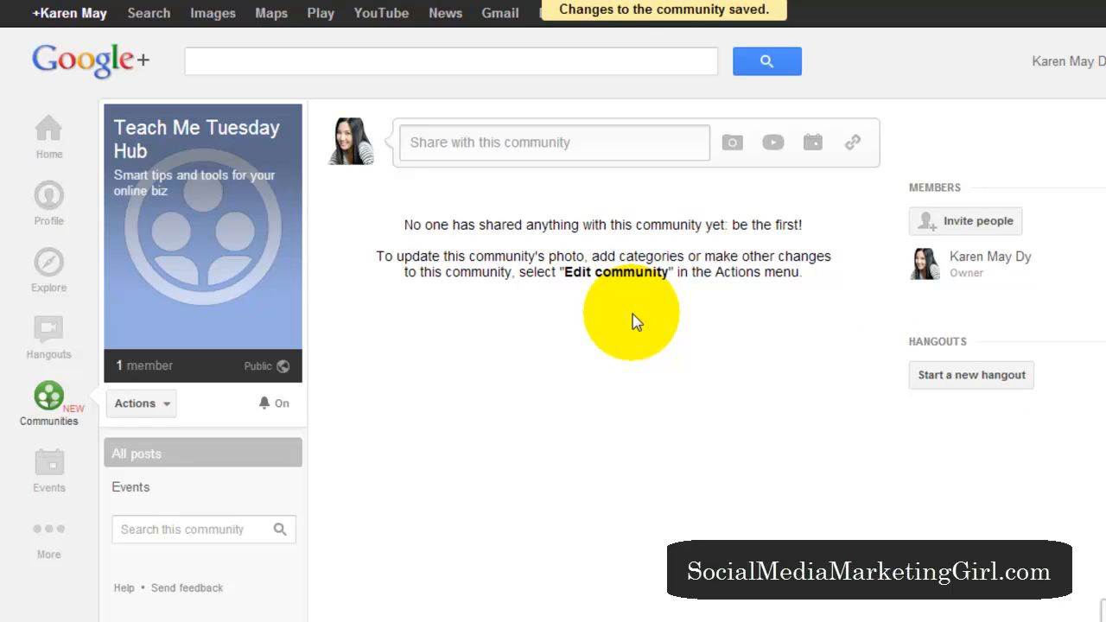
pyautogui.moveTo(263, 411)
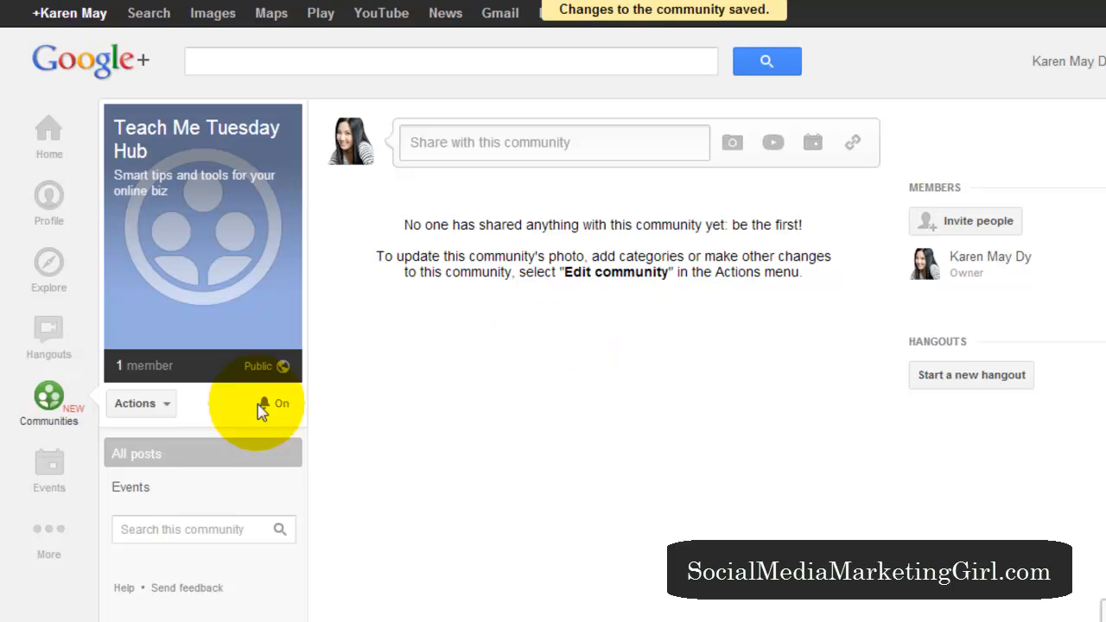
# Show the community's Events section, which lists no events yet
pyautogui.click(131, 487)
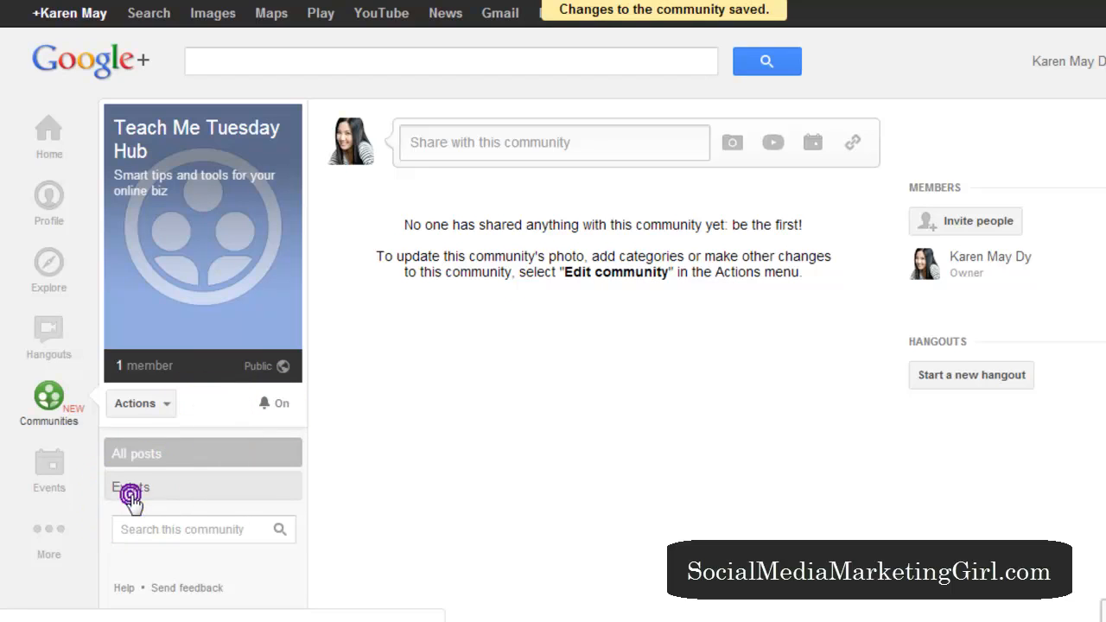
pyautogui.click(131, 488)
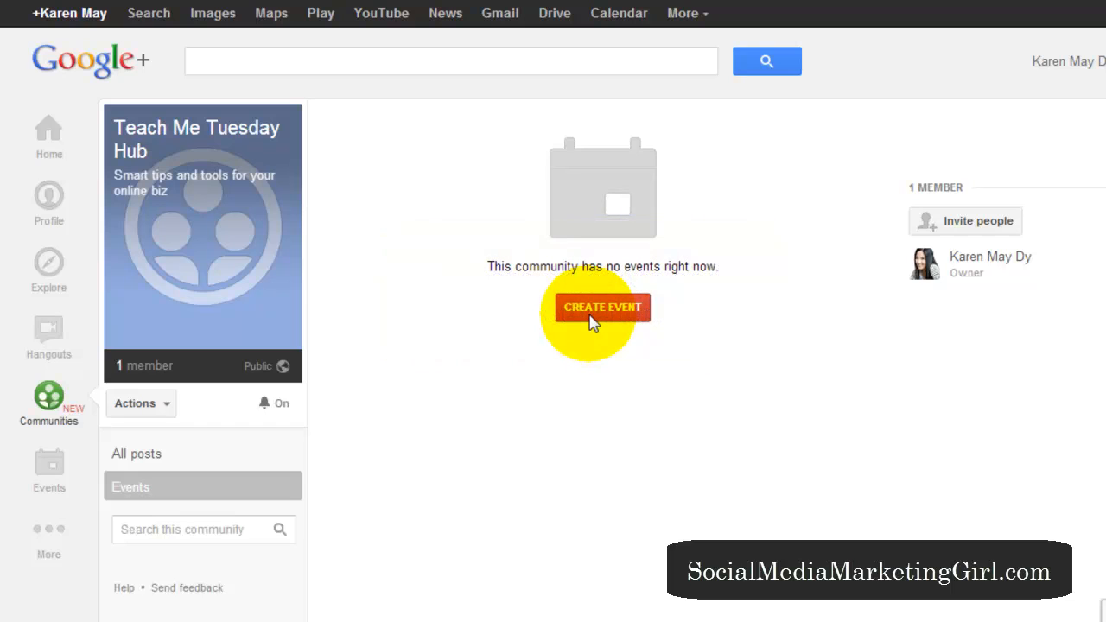
pyautogui.moveTo(447, 363)
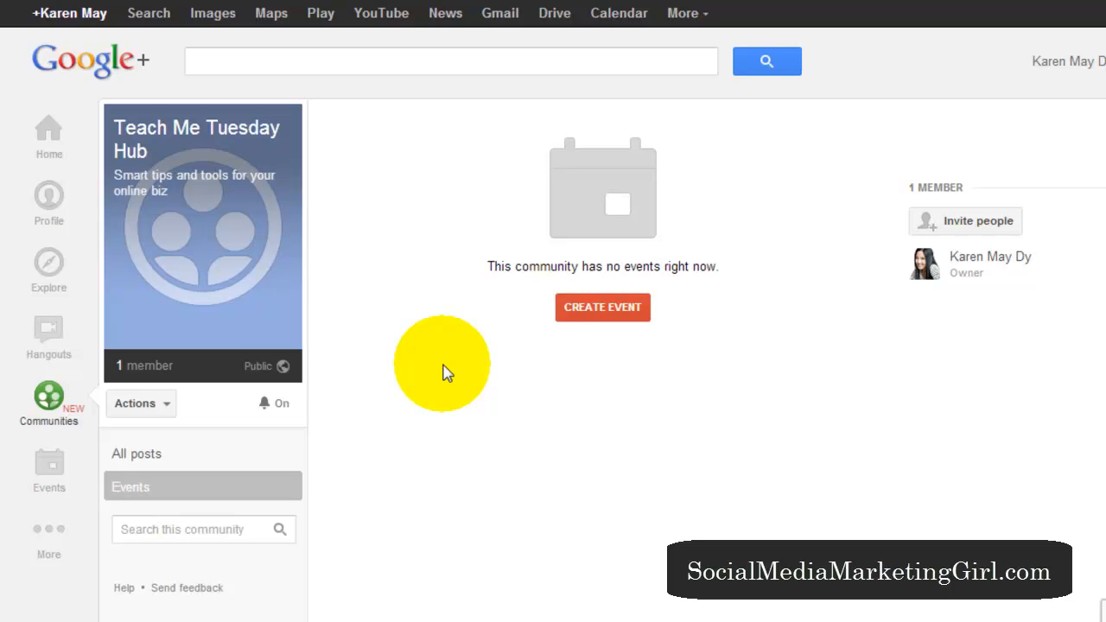
pyautogui.moveTo(813, 294)
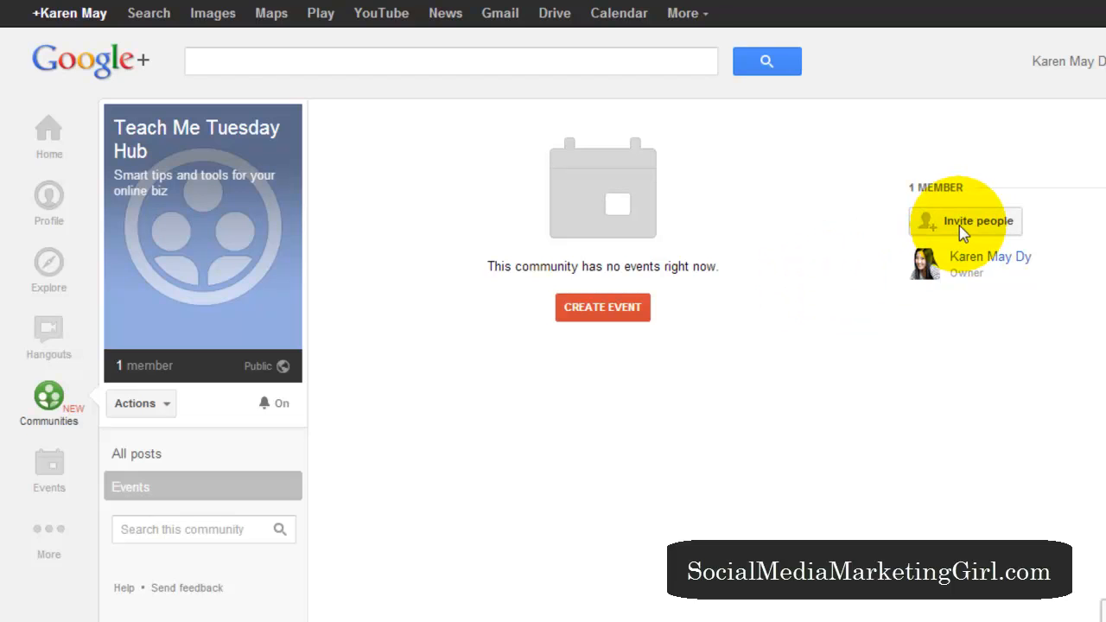
pyautogui.click(978, 222)
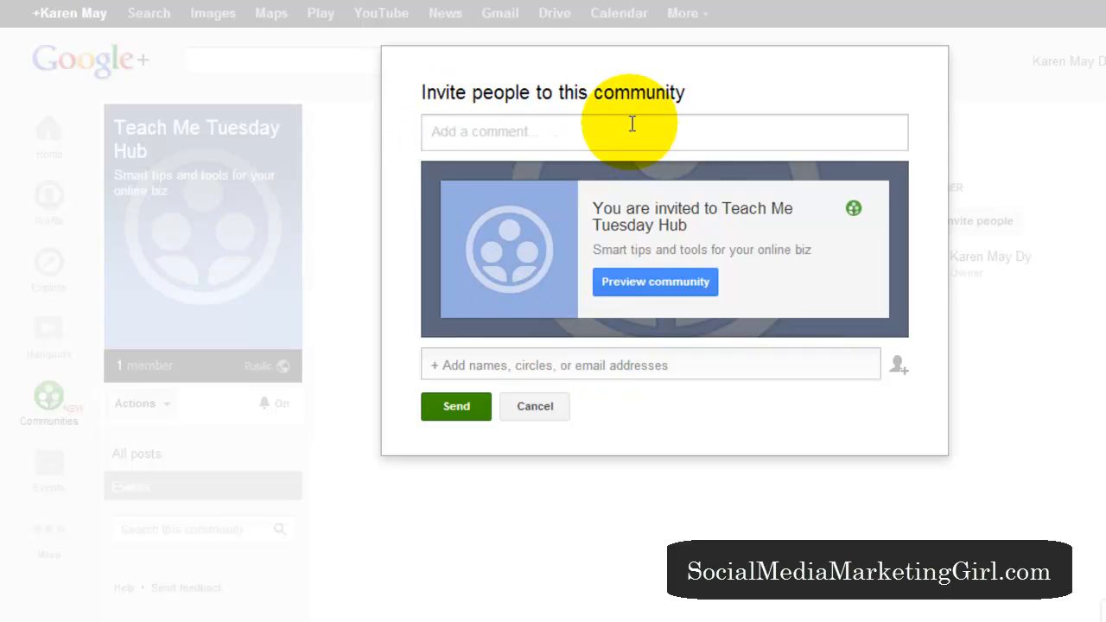
pyautogui.moveTo(505, 159)
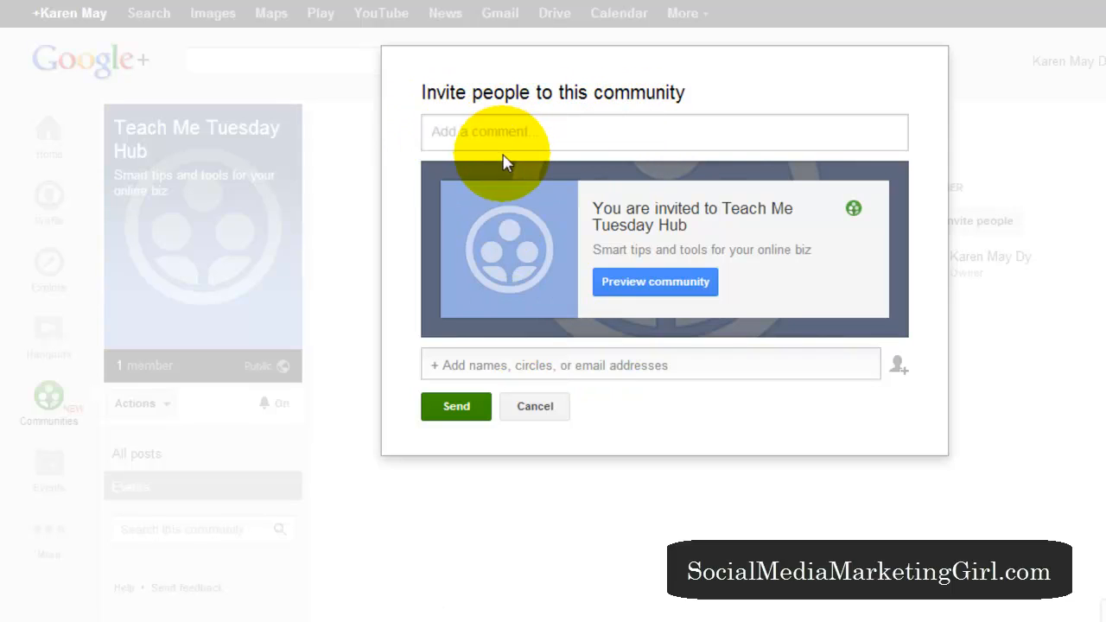
pyautogui.click(519, 131)
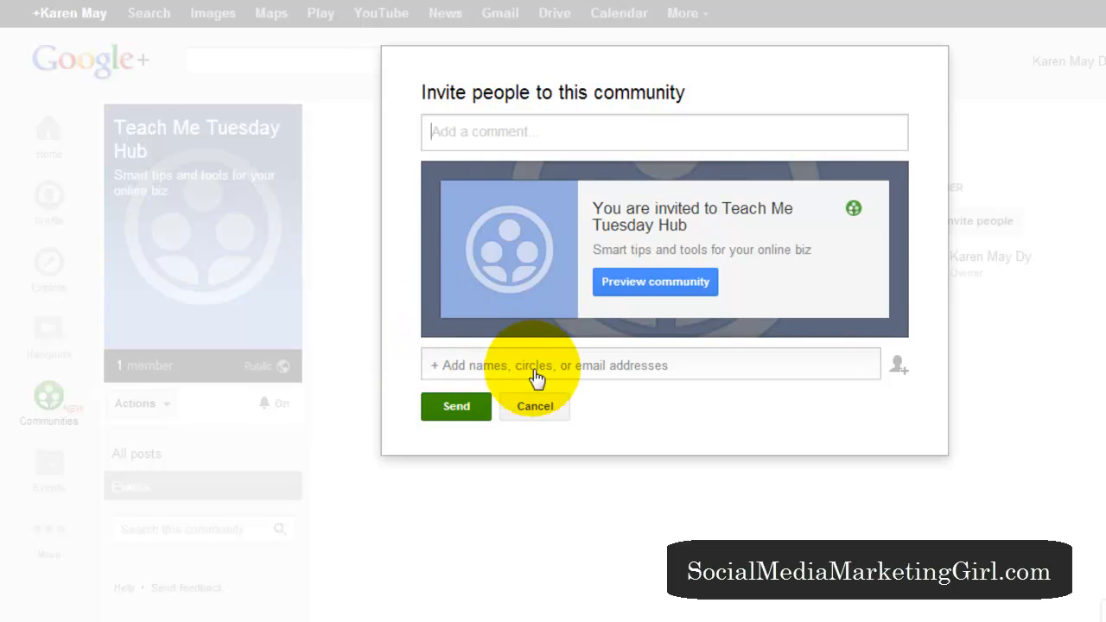
pyautogui.moveTo(571, 415)
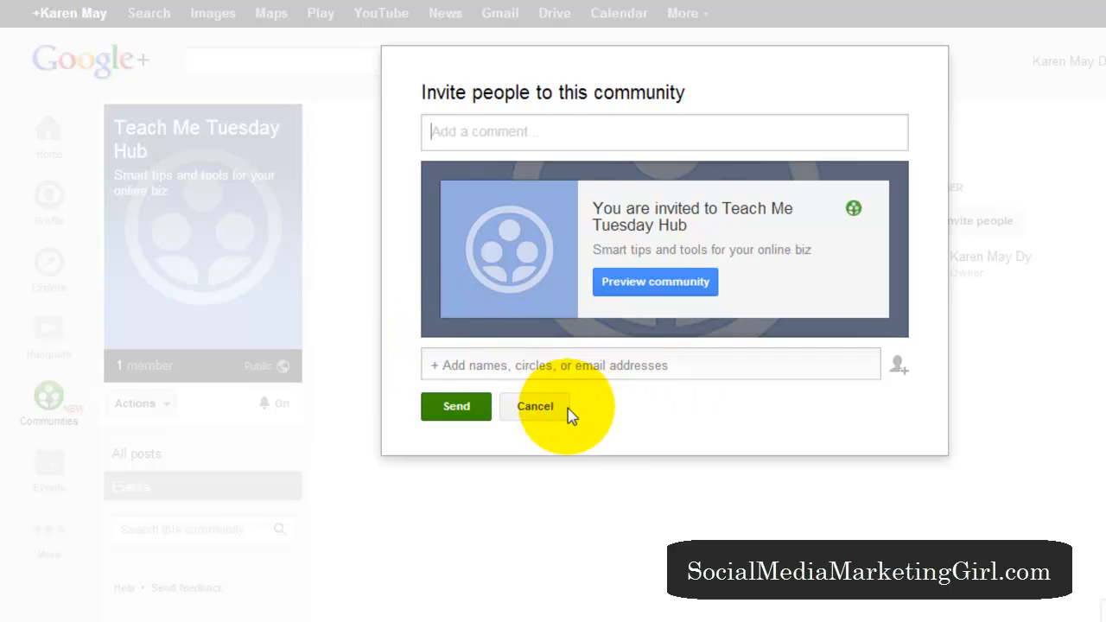
pyautogui.click(536, 406)
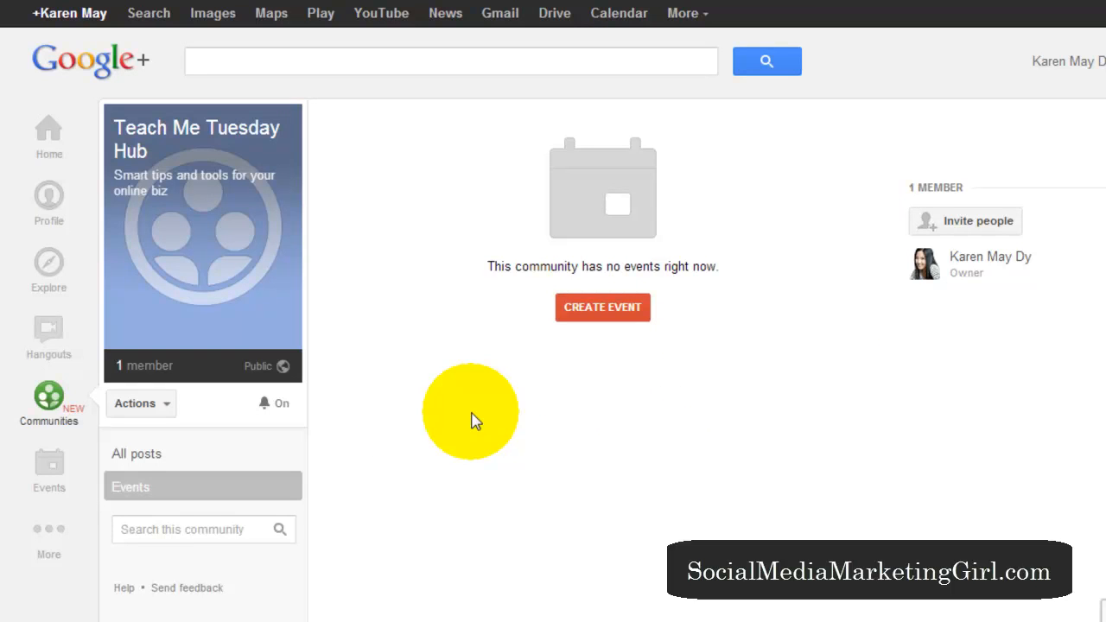